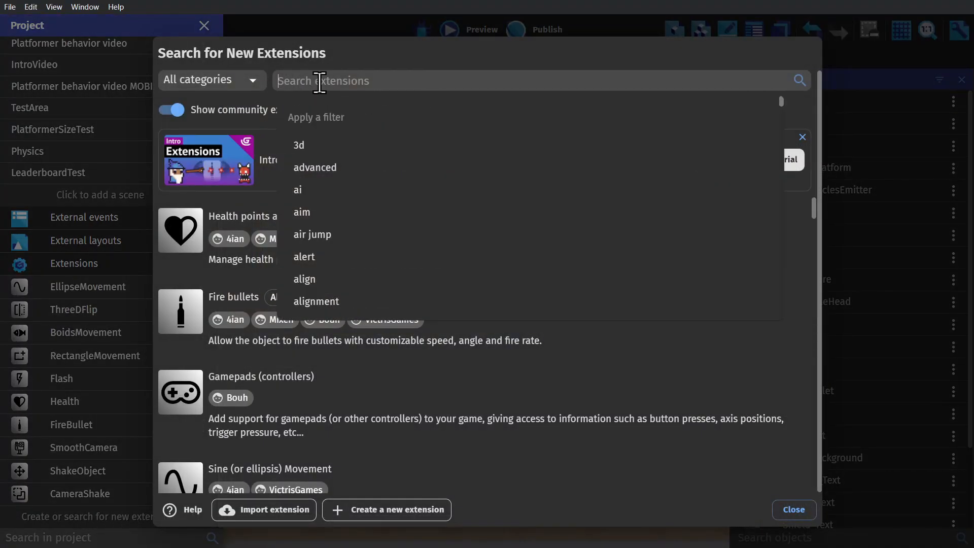
Step: Search 'health', review Player's Health behavior, and add an 'Apply damage to an object' action
text(health)
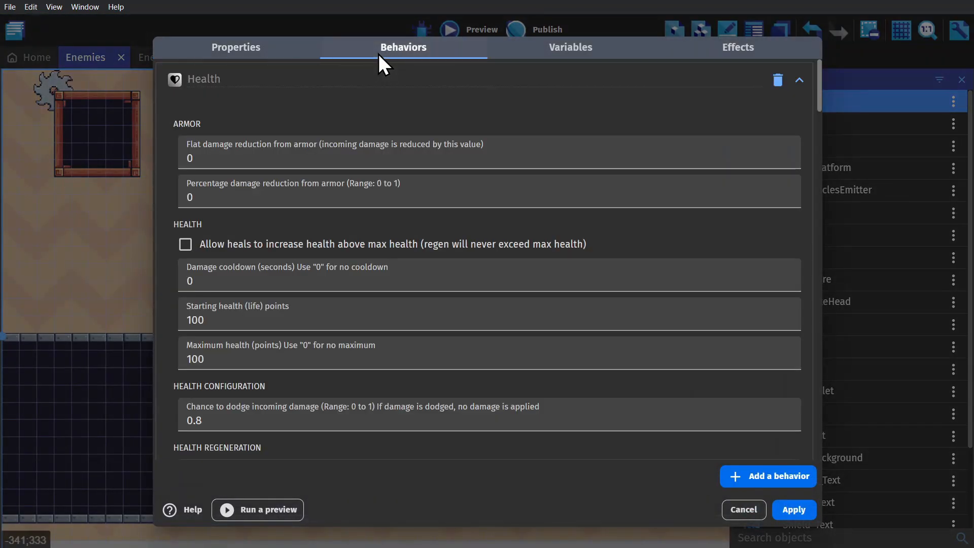
scroll(down, 3)
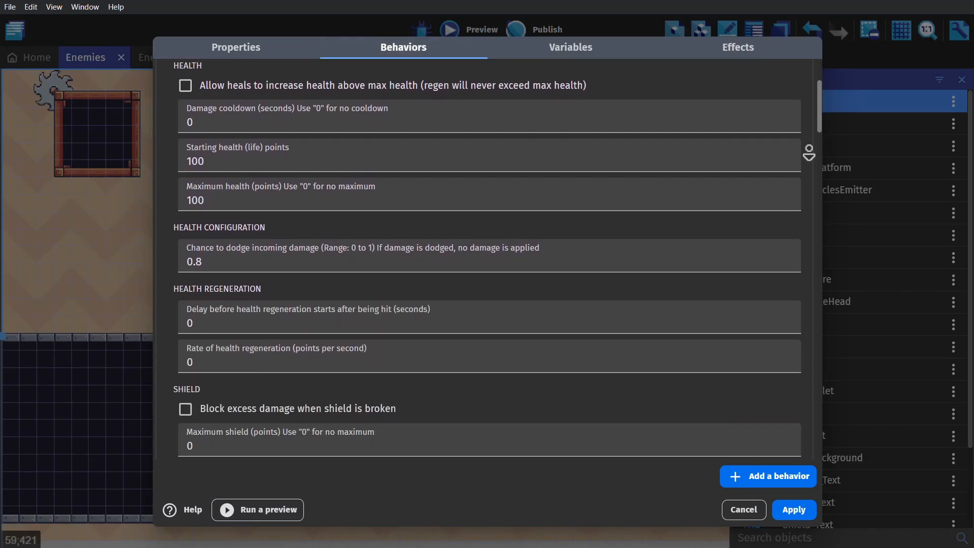
scroll(down, 3)
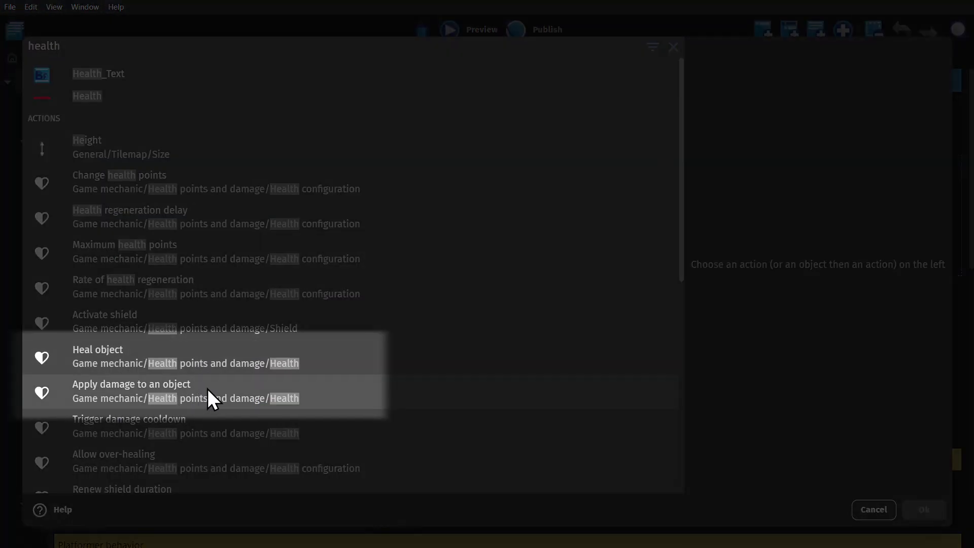
click(132, 384)
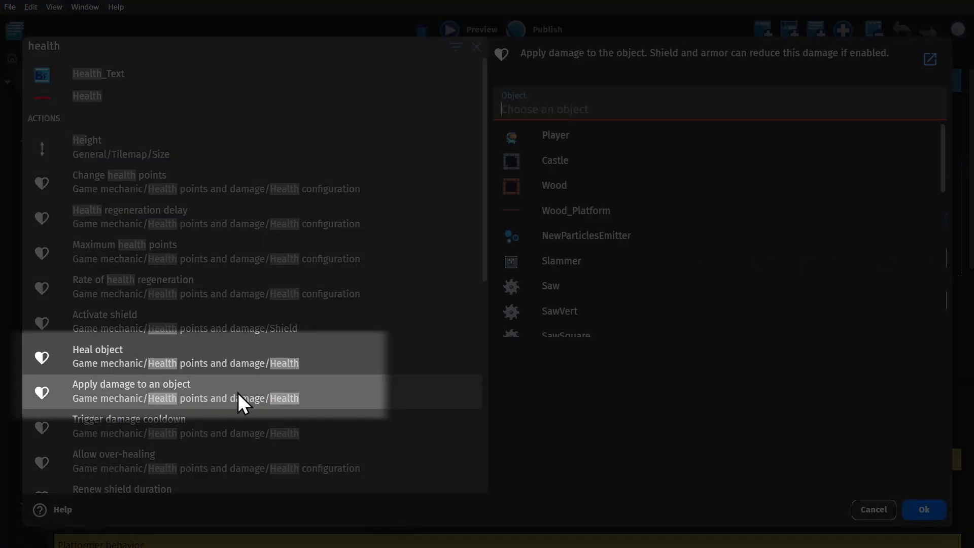
click(131, 384)
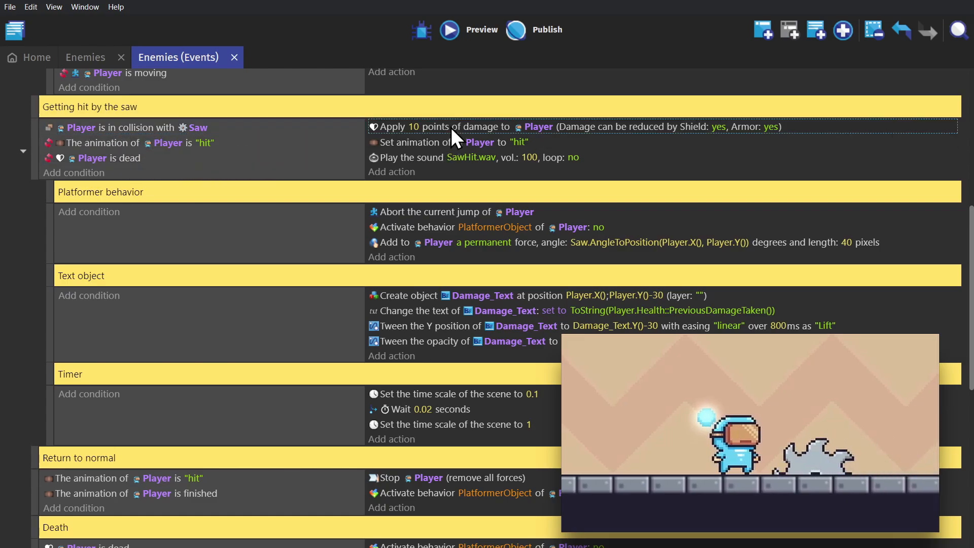
mouse_move(416, 147)
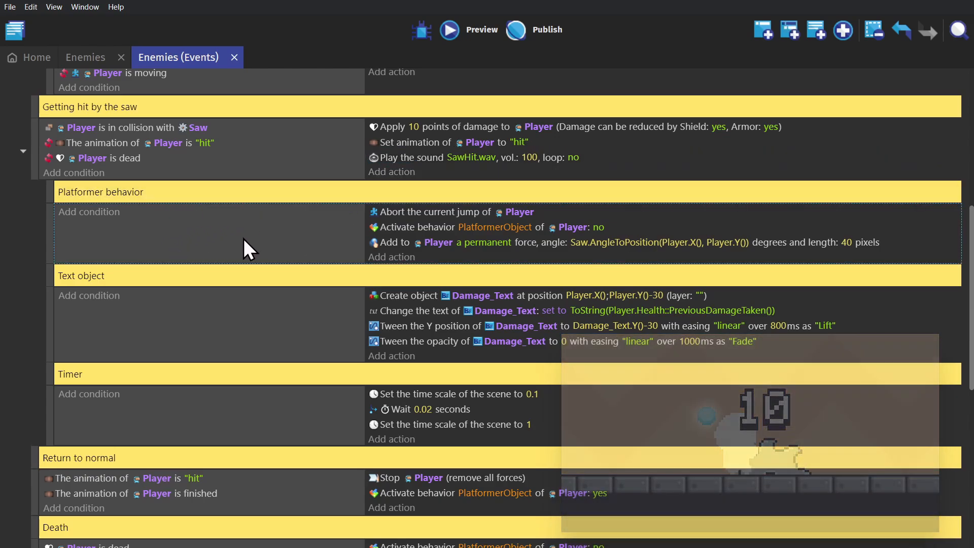
mouse_move(457, 218)
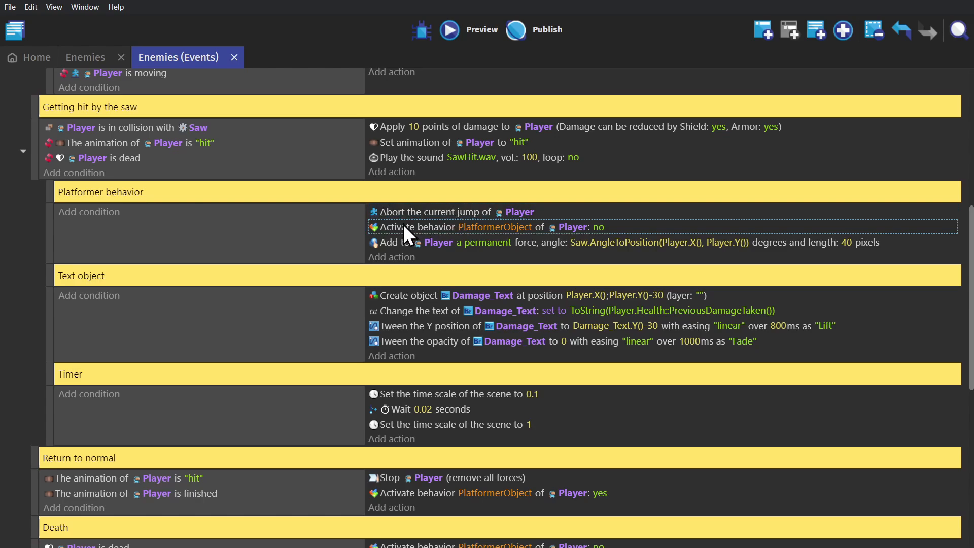
mouse_move(446, 237)
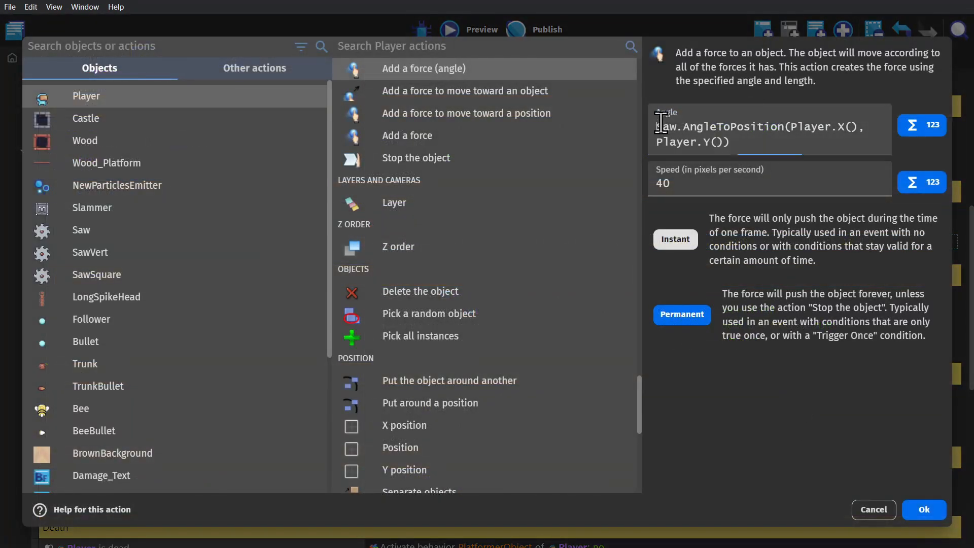
Step: Replace the knockback angle with the 'Angle between two positions' expression function
triple_click(762, 127)
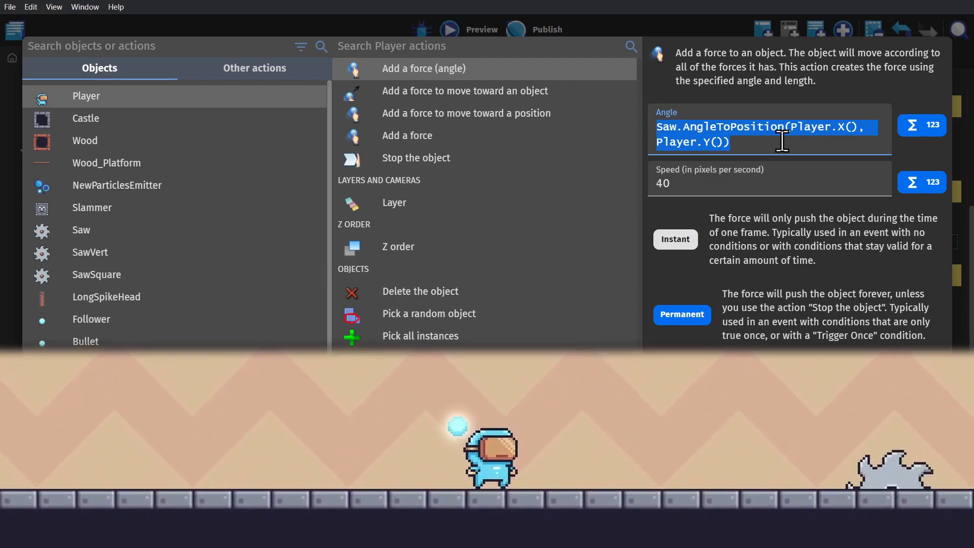
click(921, 124)
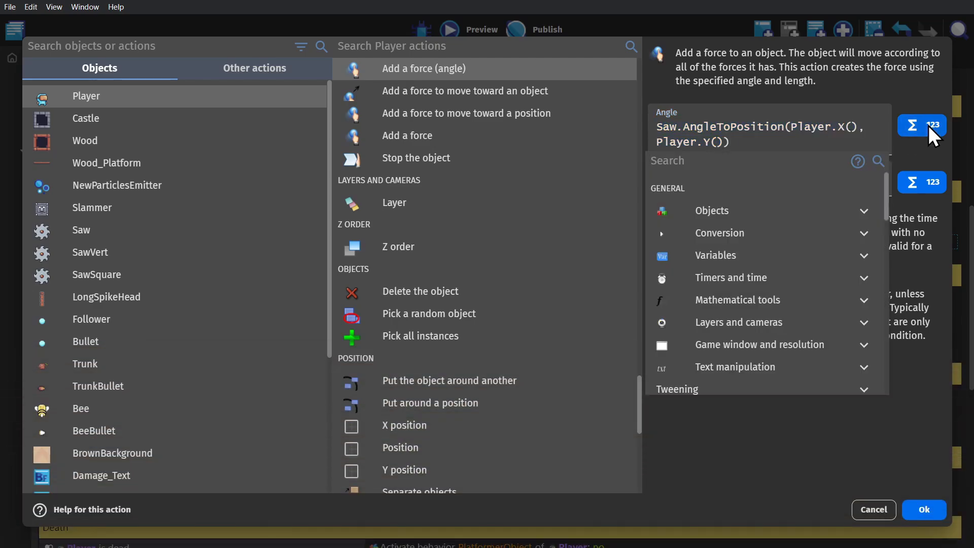
text(angle between)
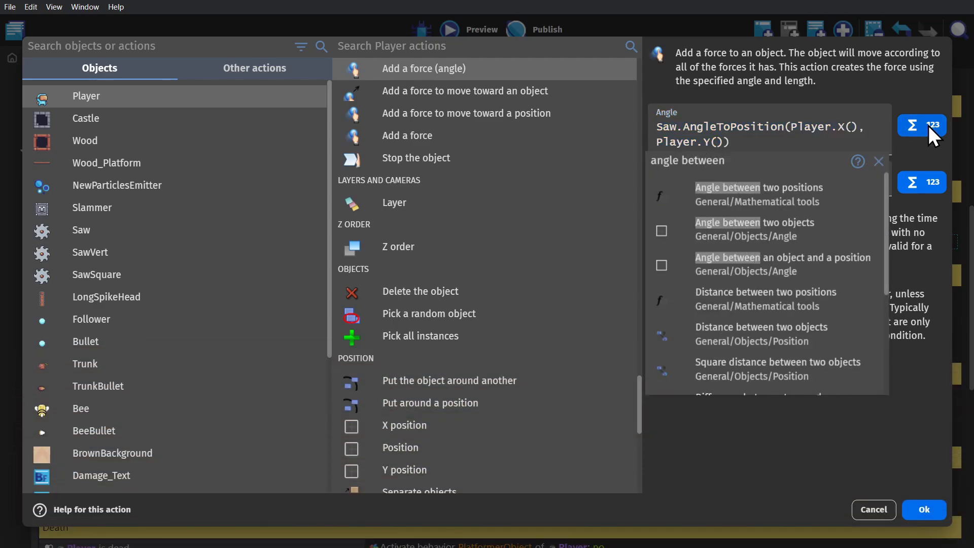
click(924, 509)
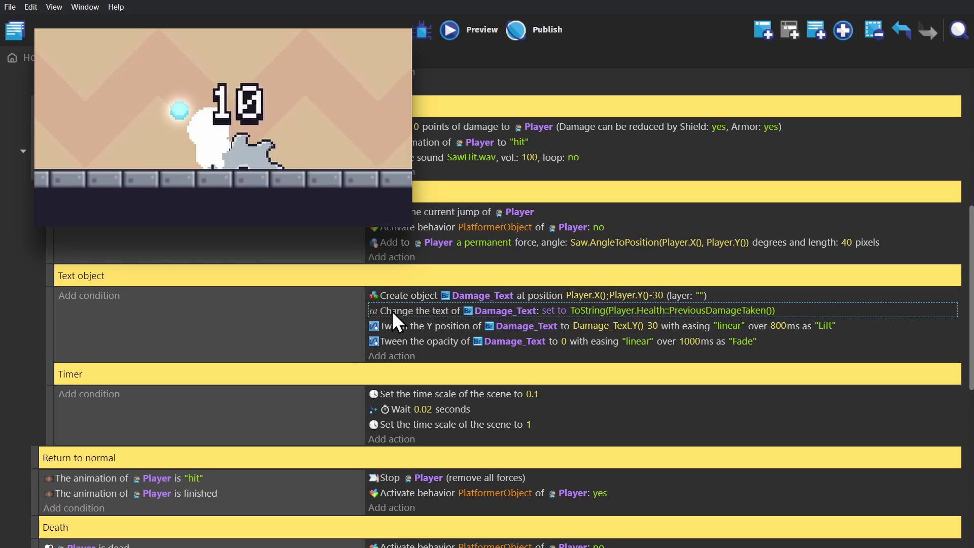
mouse_move(440, 320)
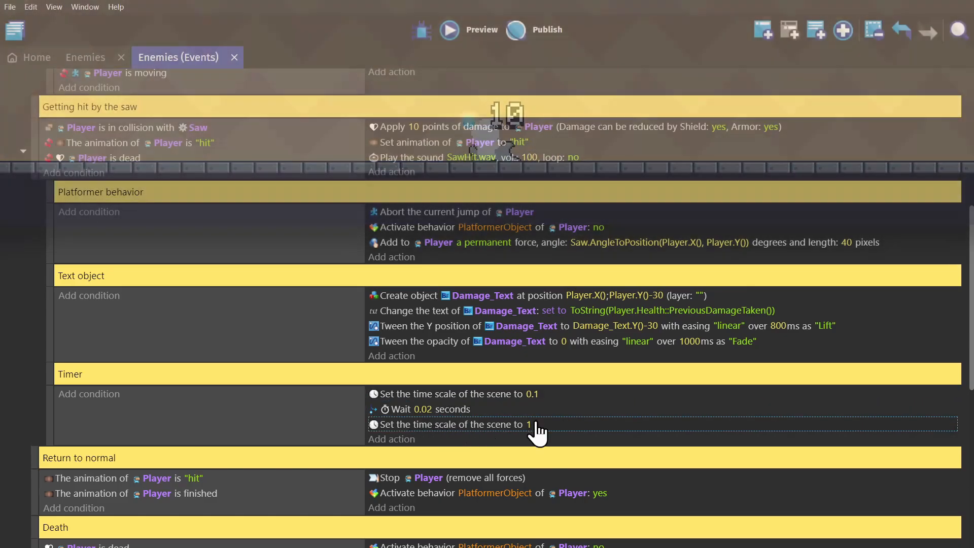
scroll(down, 3)
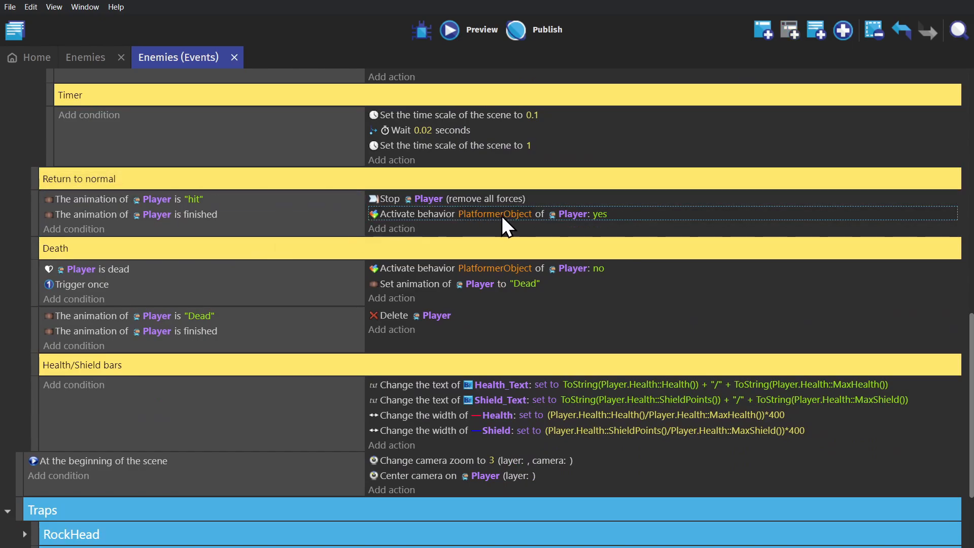
mouse_move(640, 231)
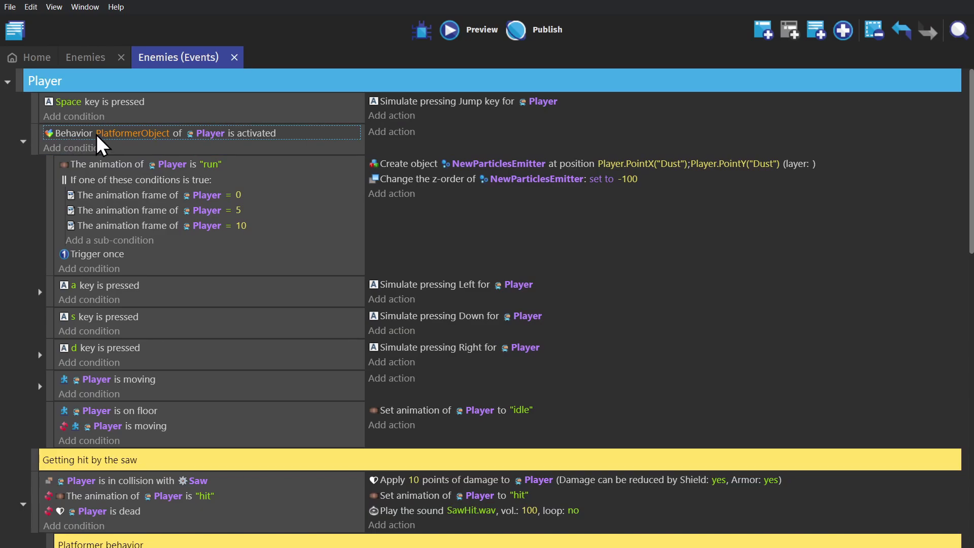
scroll(down, 3)
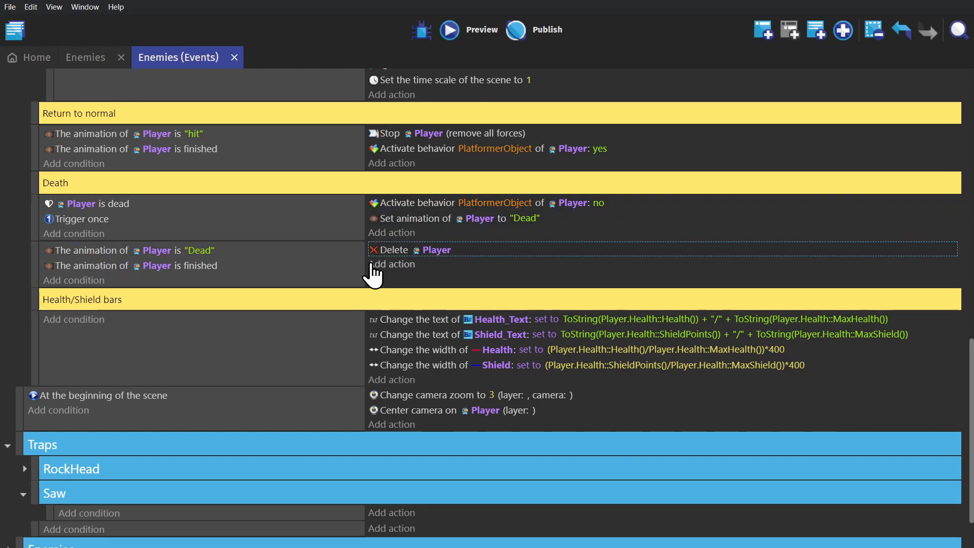
mouse_move(428, 289)
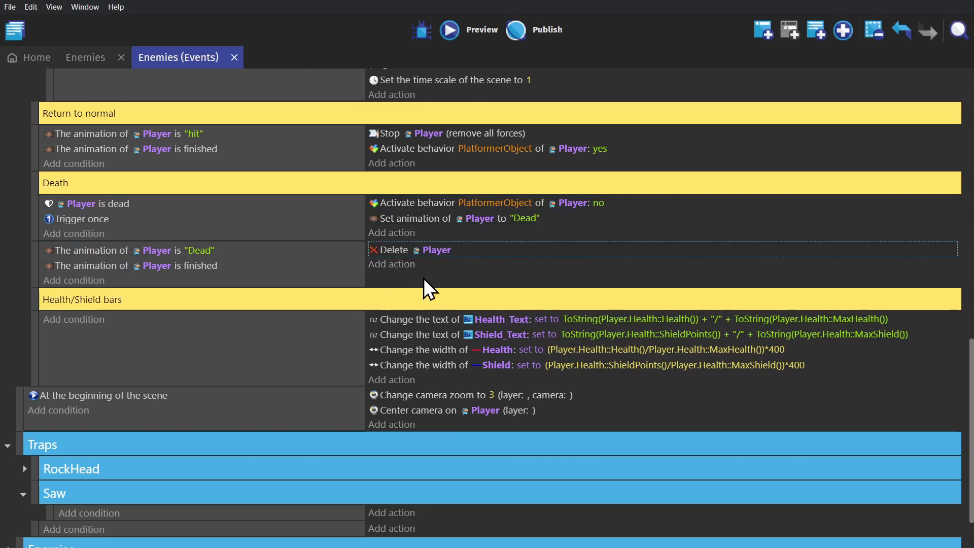
click(85, 57)
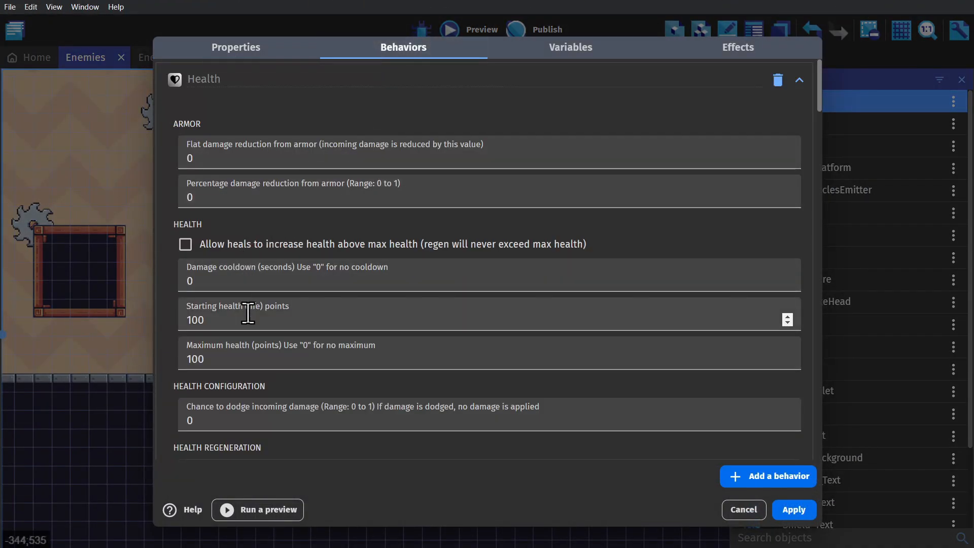
Step: Add a 'Health has just been damaged on Player' sub-event holding the sound, animation and knockback
click(248, 280)
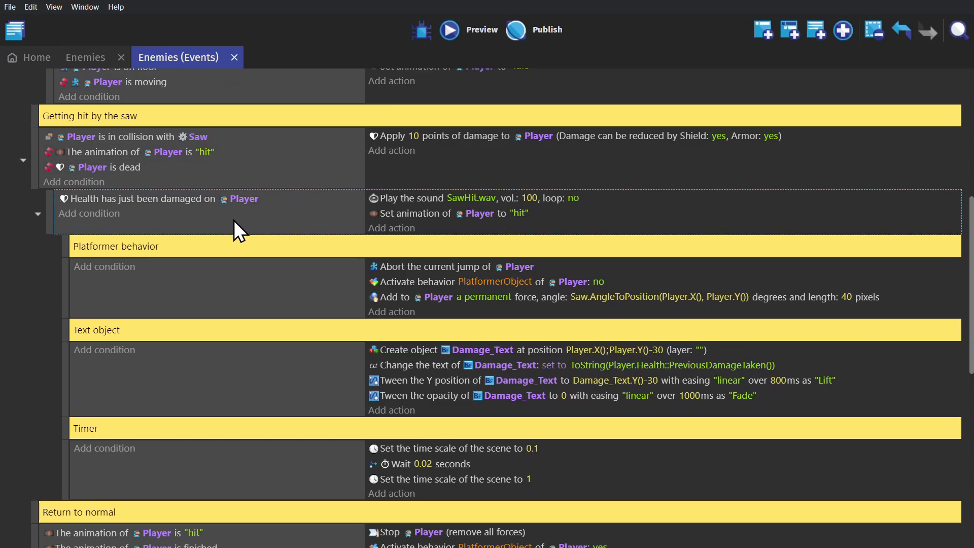
mouse_move(131, 220)
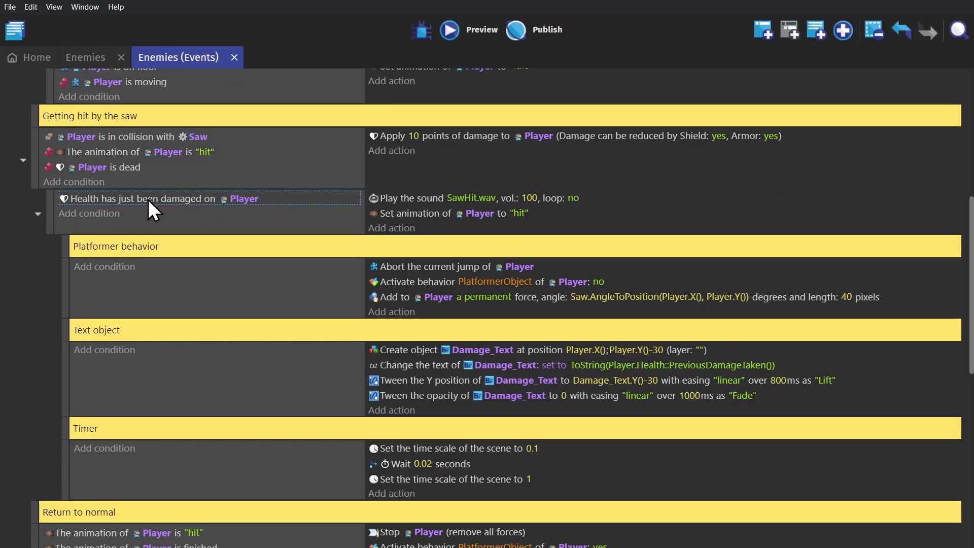
click(449, 30)
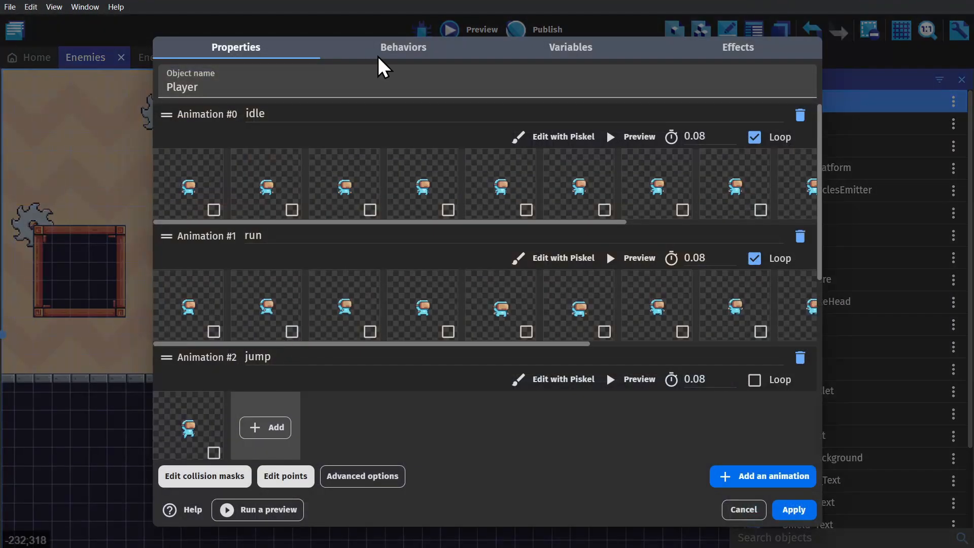
Step: Add a 'Player just dodged incoming damage' sub-event under 'Getting hit by the saw'
click(402, 47)
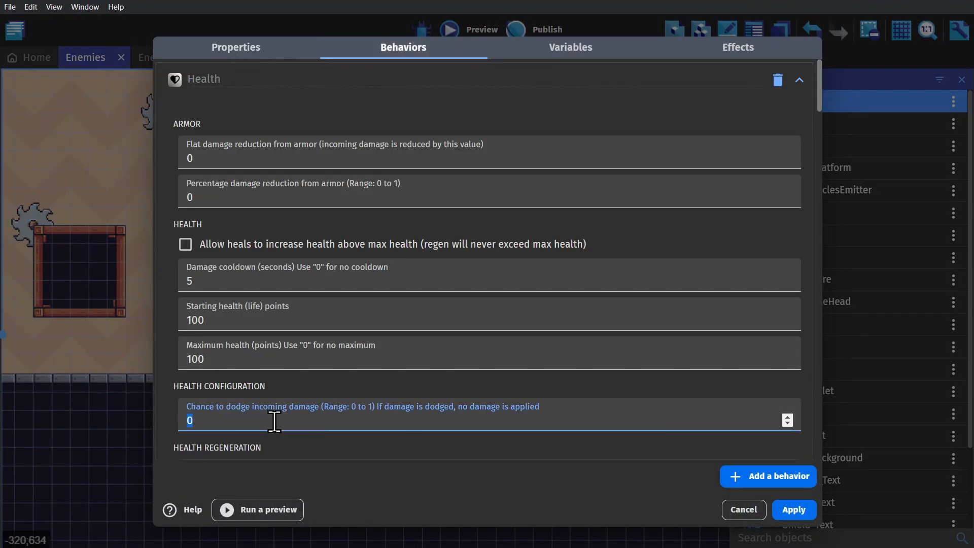
text(0.5)
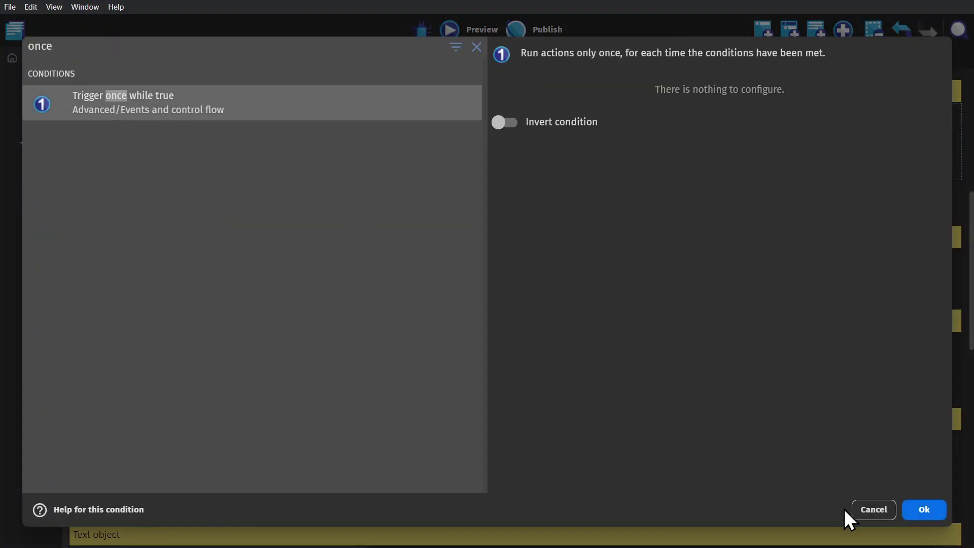
click(924, 509)
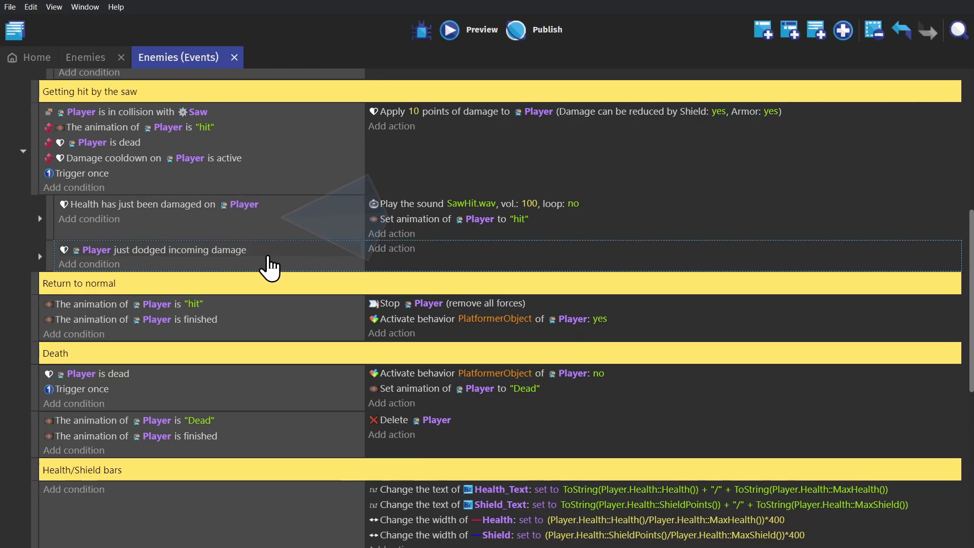
click(448, 29)
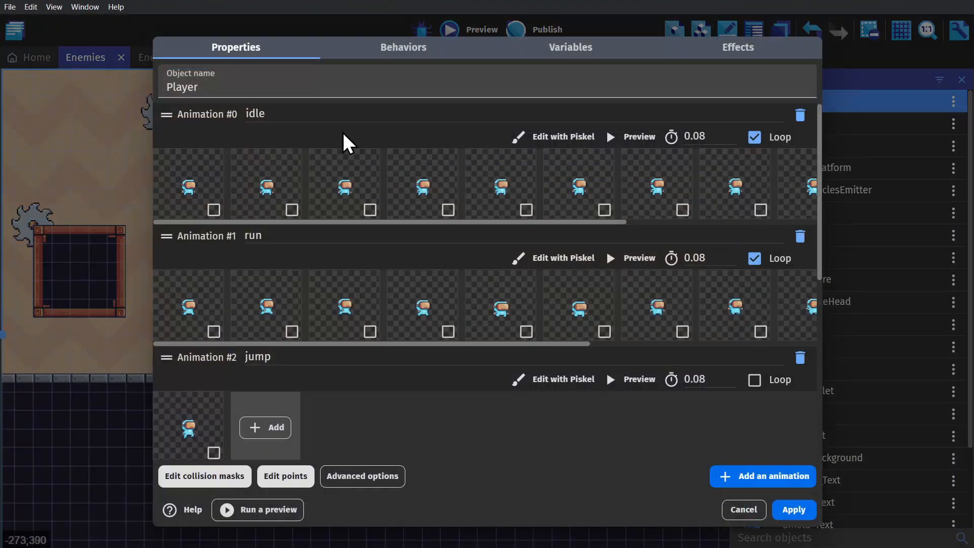
Step: Set the Player Health behavior's dodge chance to 0.5 and run a preview
click(403, 47)
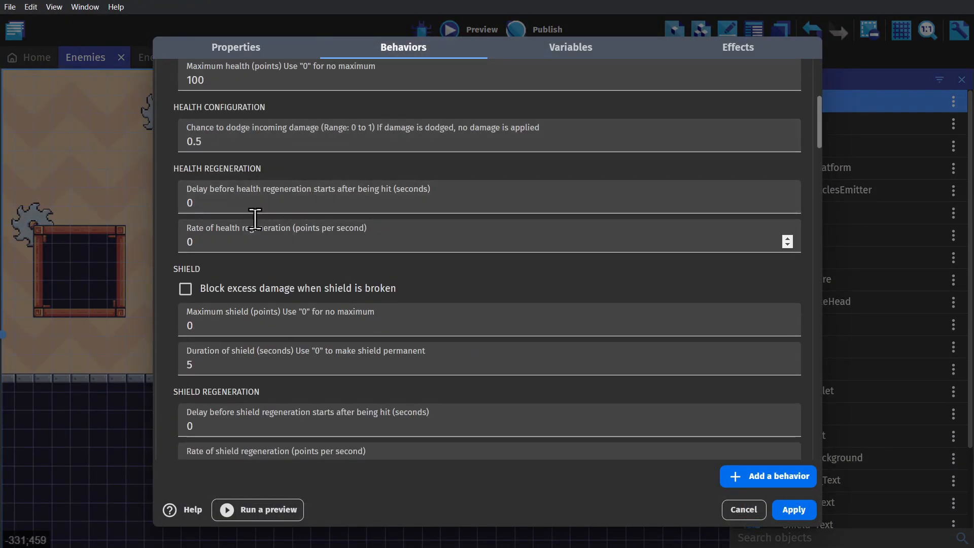
click(280, 203)
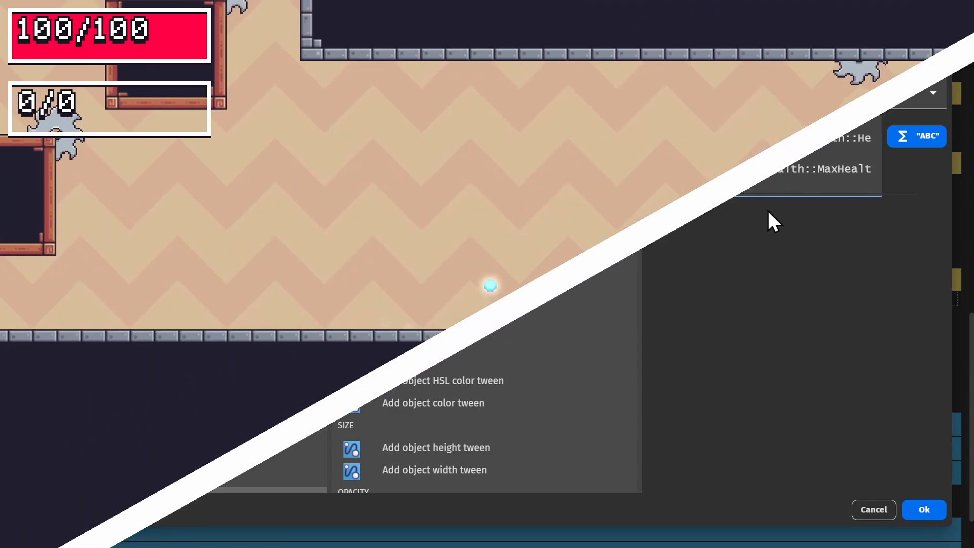
click(923, 509)
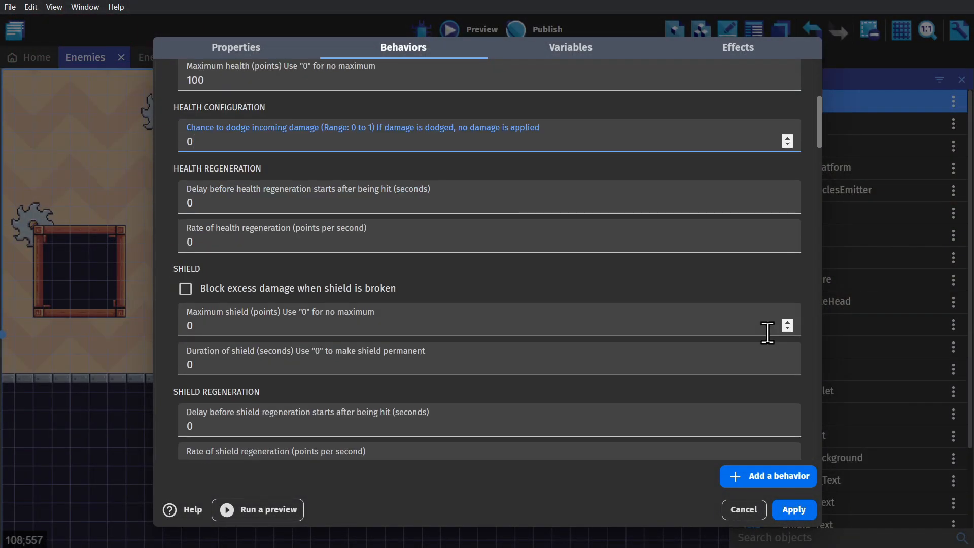
Step: Set Player's dodge chance to 0, maximum shield to 20 and shield regeneration delay to 1
text(20)
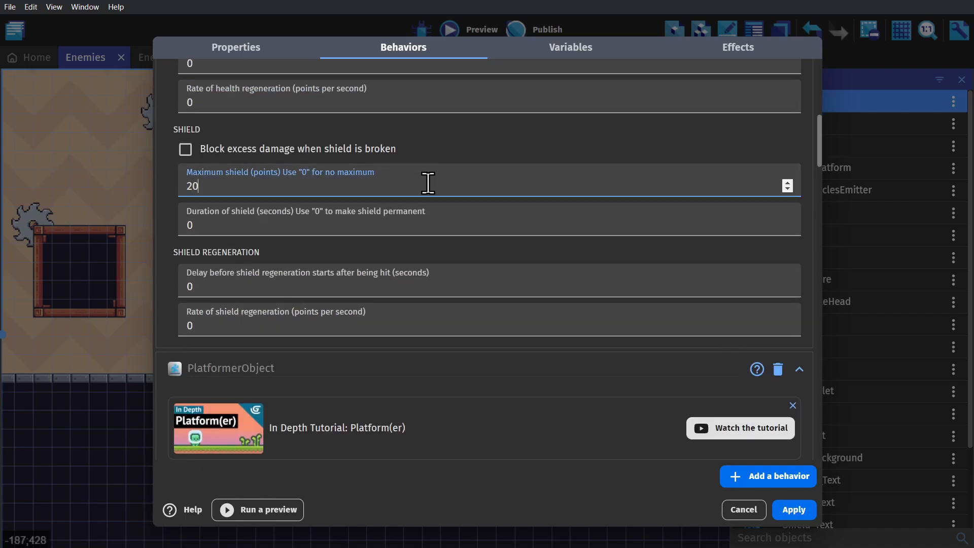
click(414, 224)
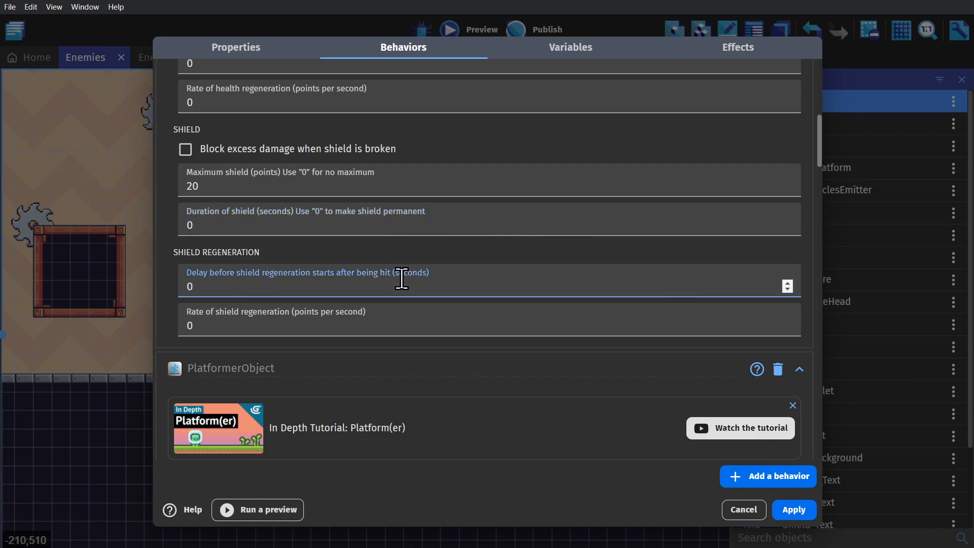
text(1)
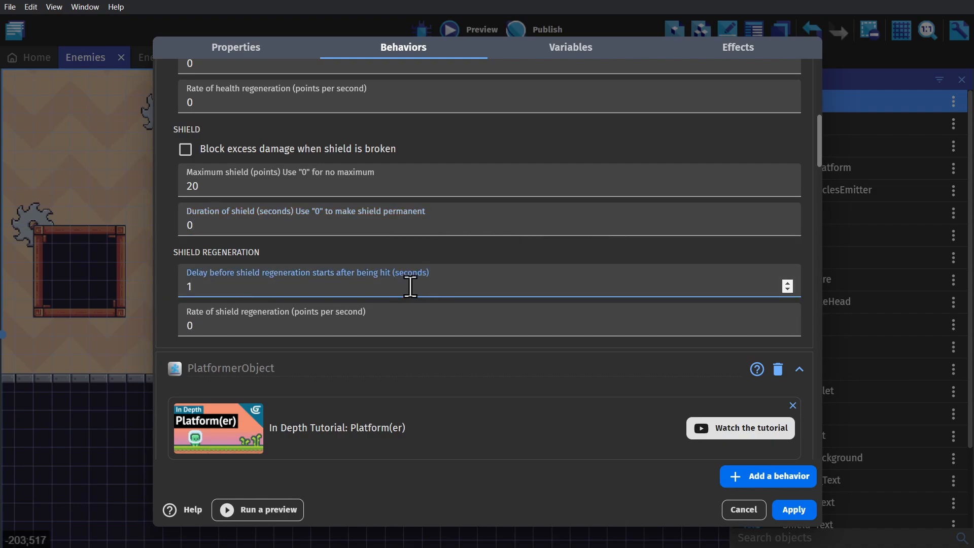
text(15)
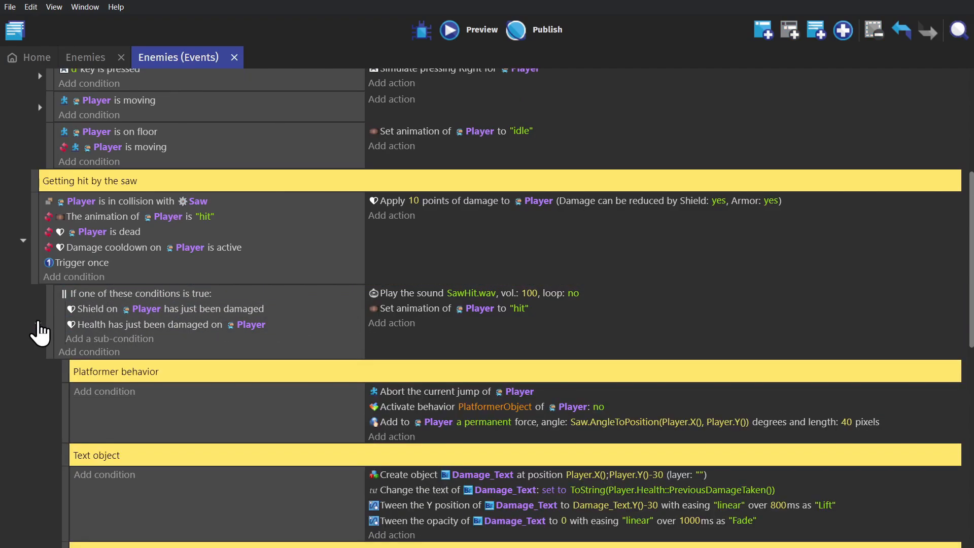
Step: Append Player.Health::PreviousDamageToShield() to the Damage_Text Change text action
scroll(down, 3)
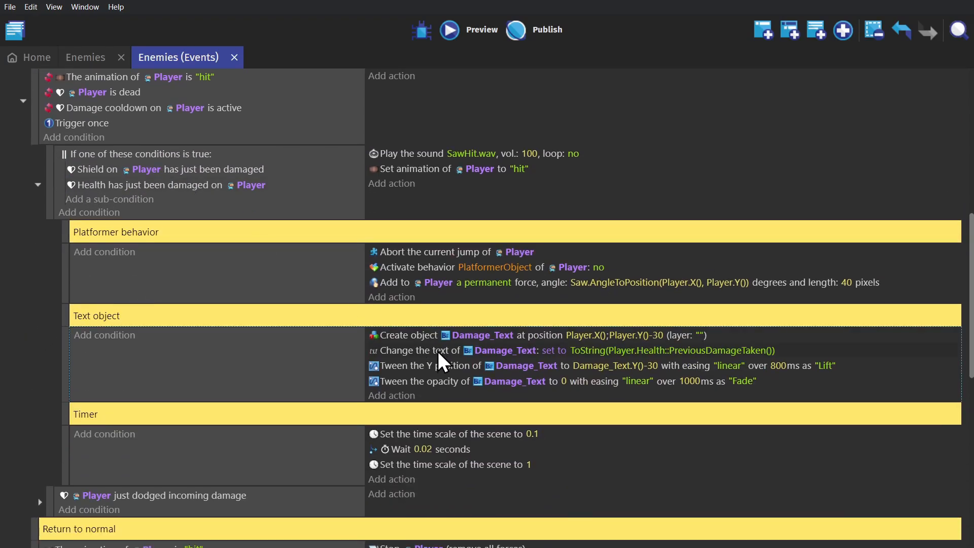
double_click(427, 350)
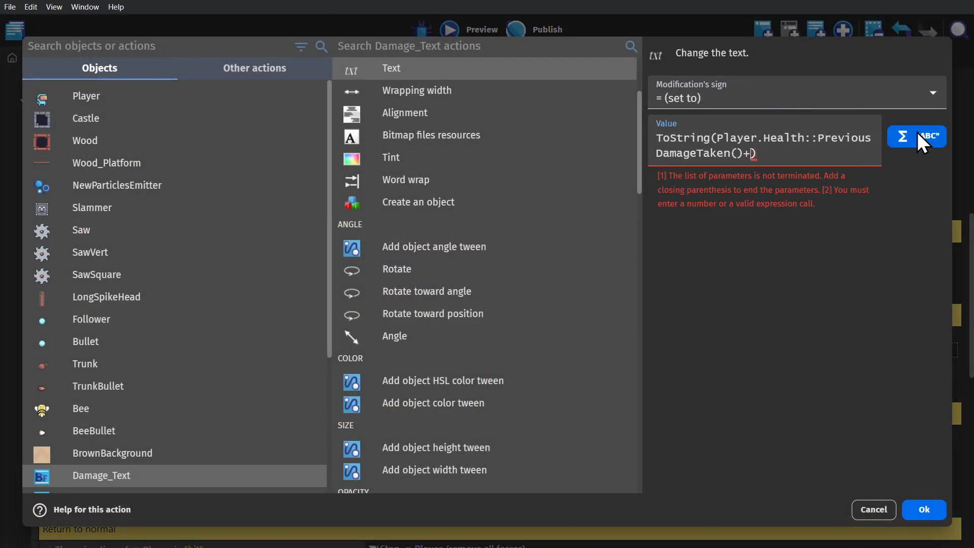
text(shield gama)
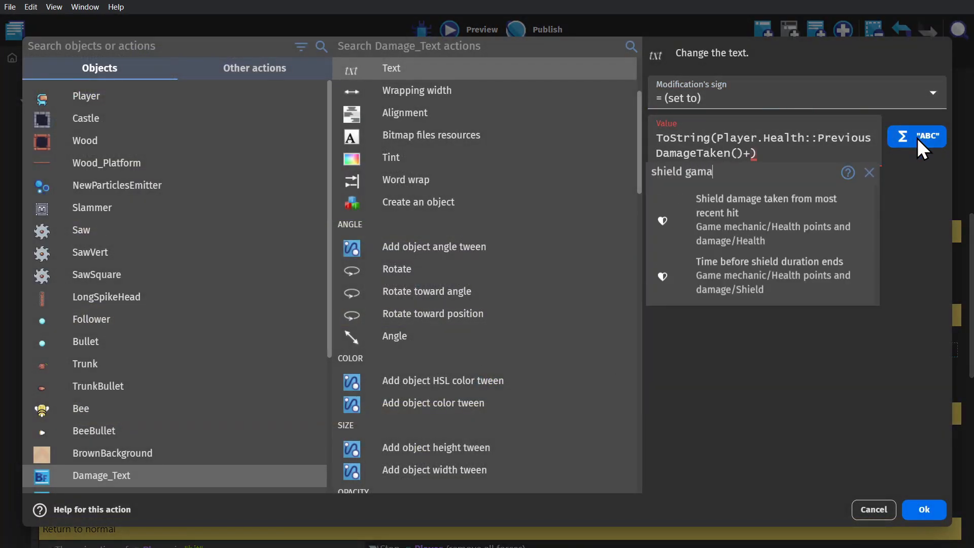
mouse_move(815, 218)
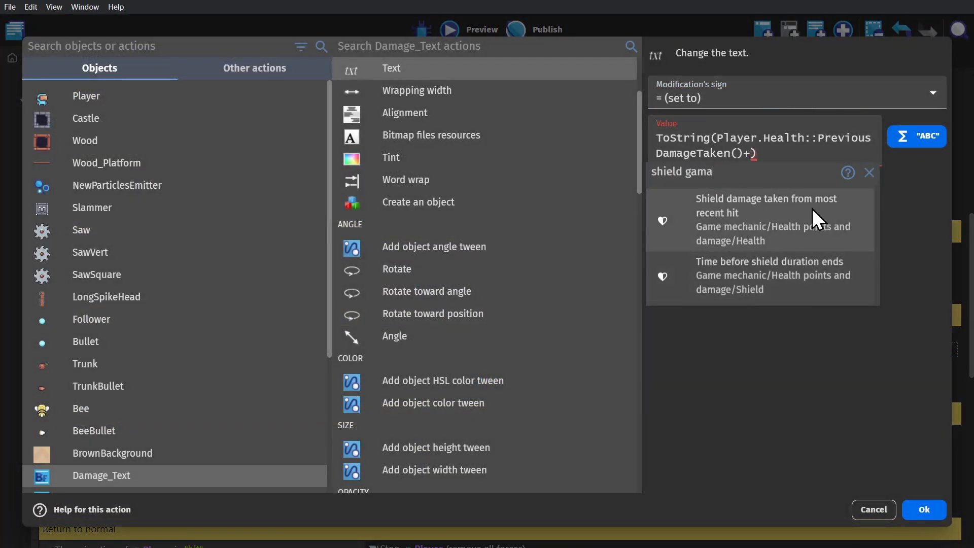
click(766, 220)
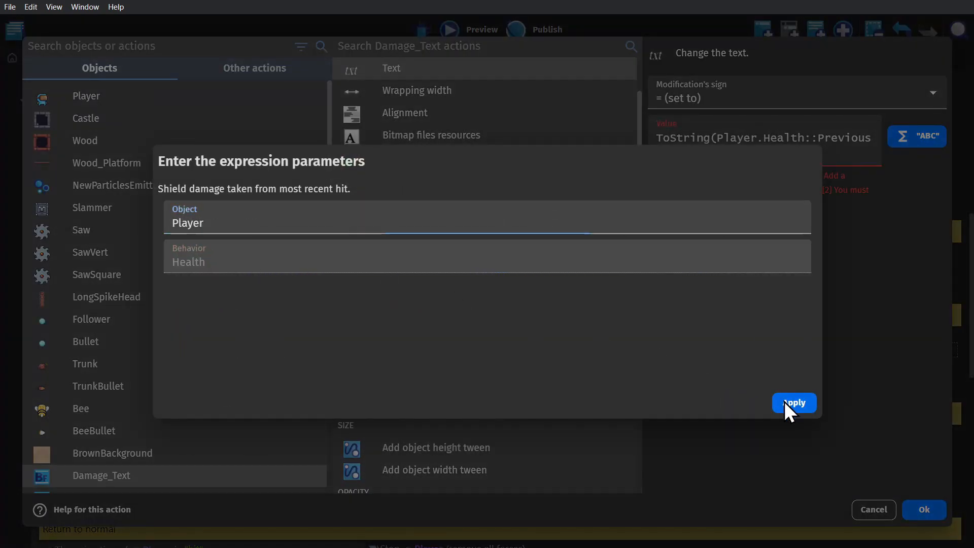
click(794, 402)
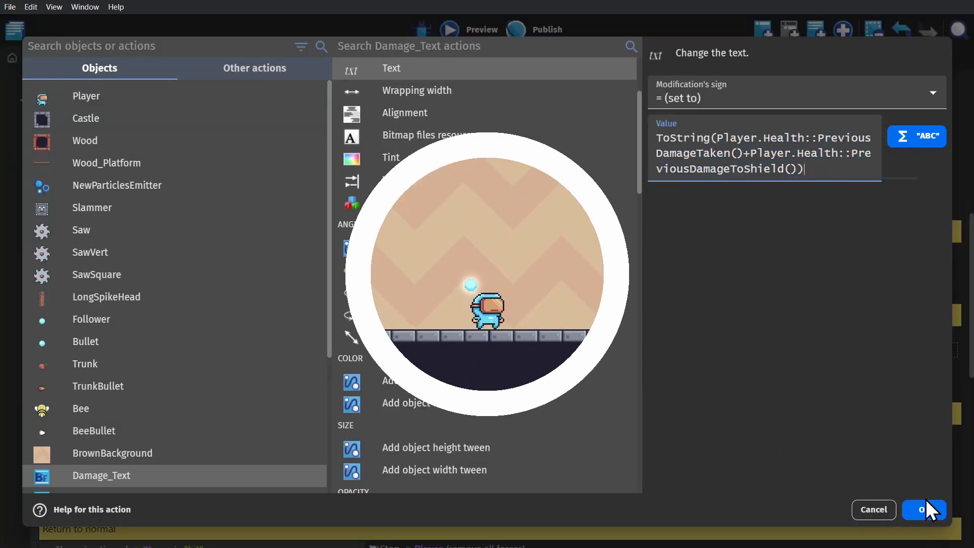
click(924, 509)
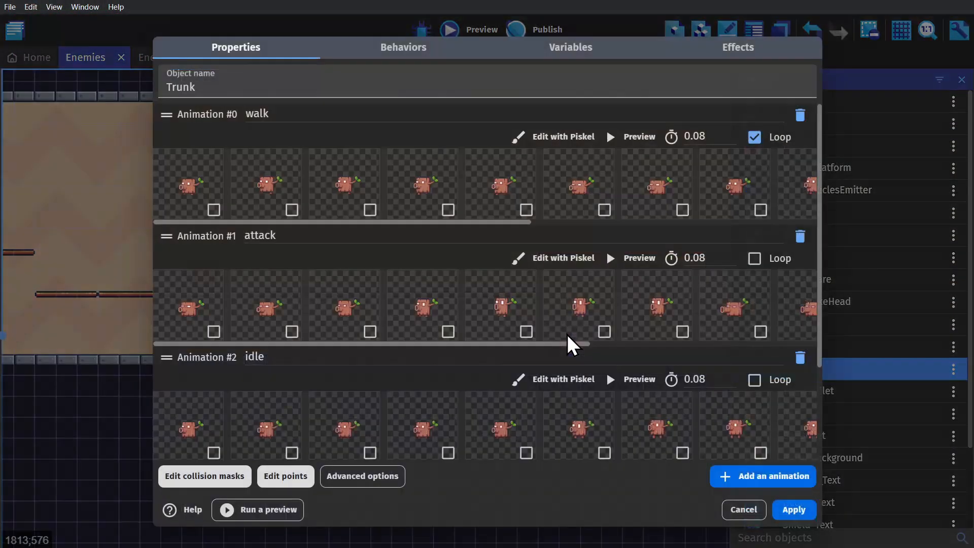
Step: Copy the damage-reaction event under Trunk's Getting Hit event and retarget its condition to Trunk
click(403, 47)
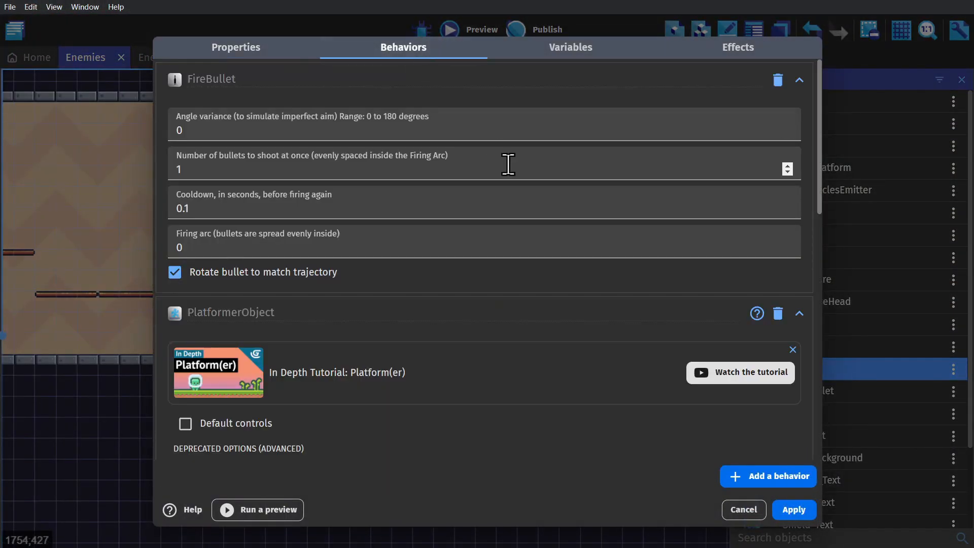
click(768, 476)
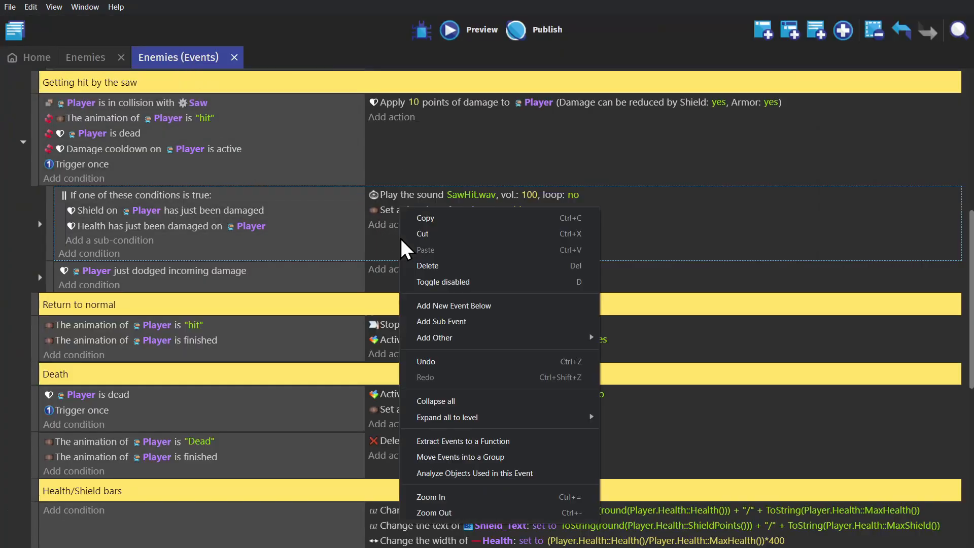
click(491, 252)
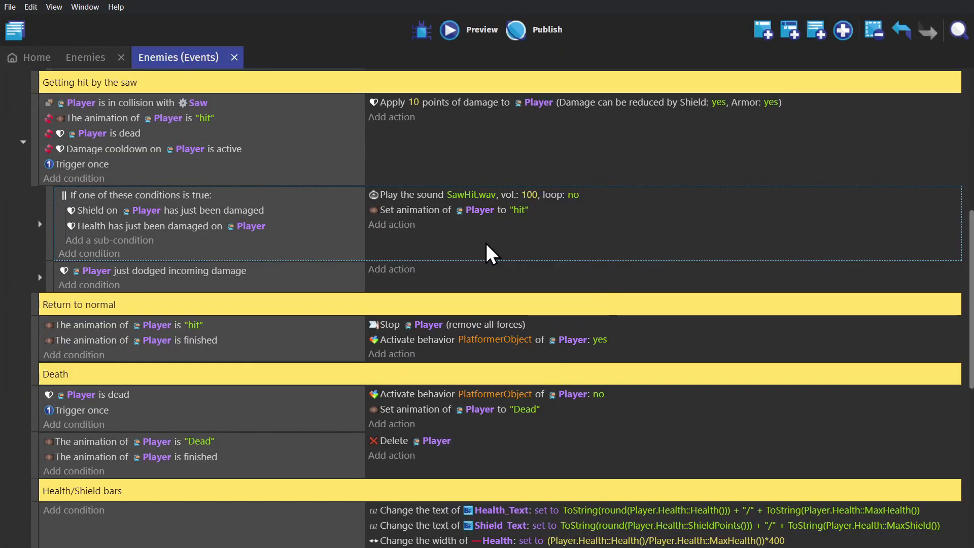
scroll(down, 3)
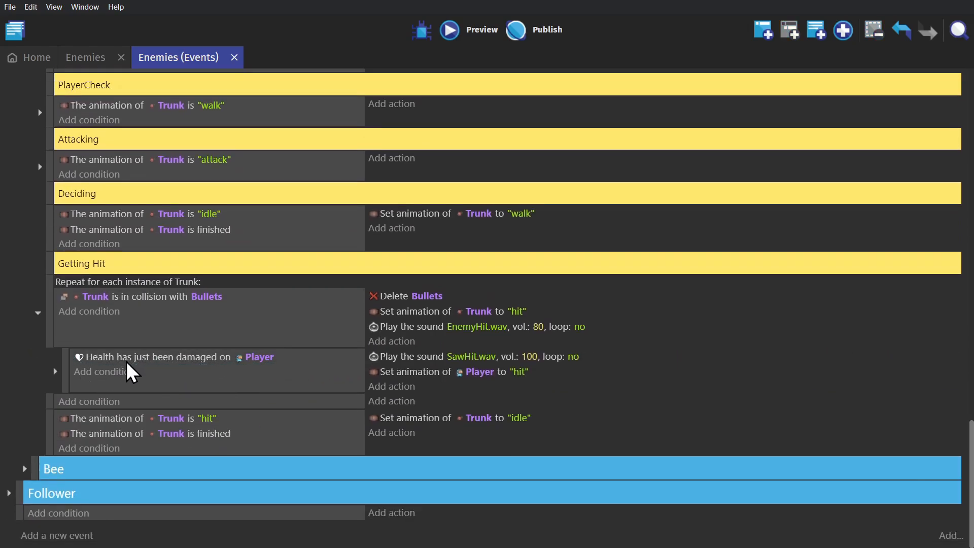
scroll(down, 3)
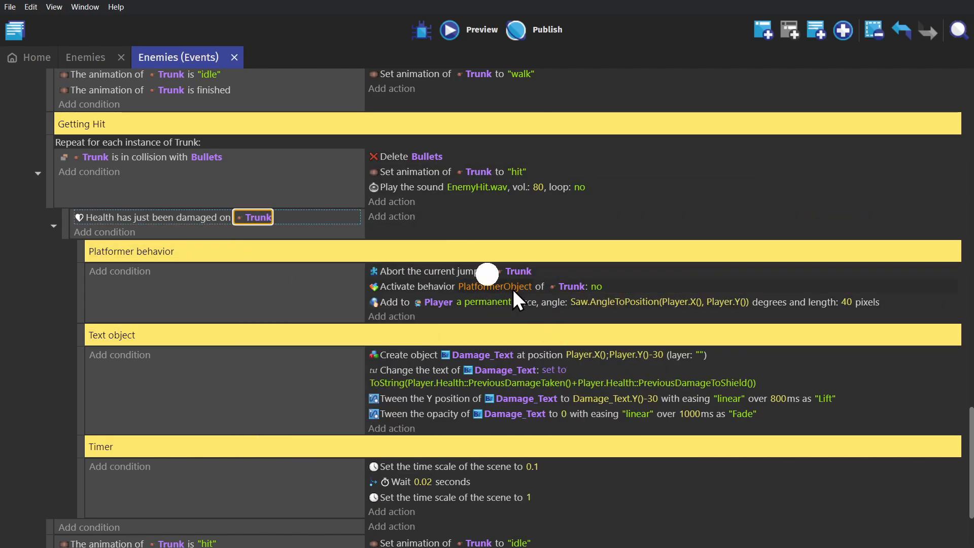
click(448, 28)
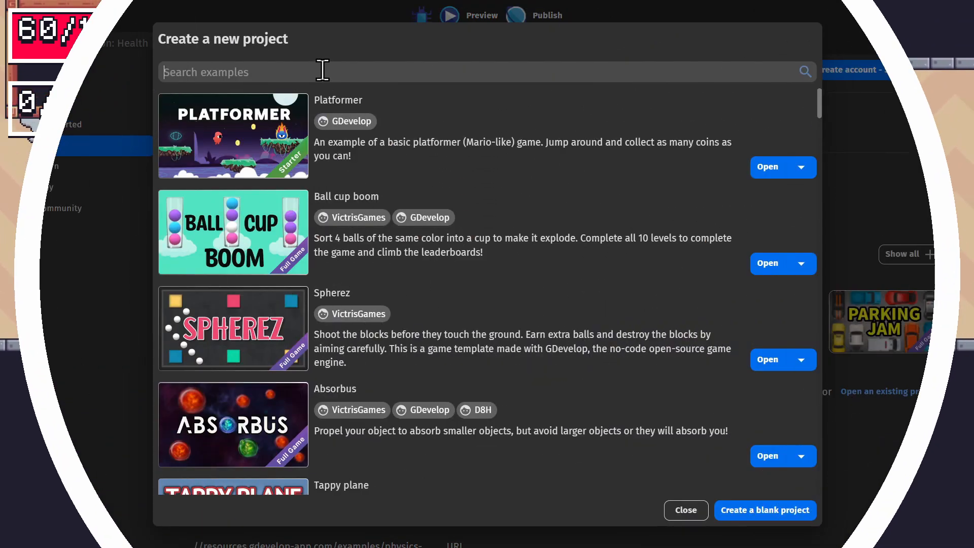
Step: Filter the new-project examples by 'health' to find Health with shield
text(health)
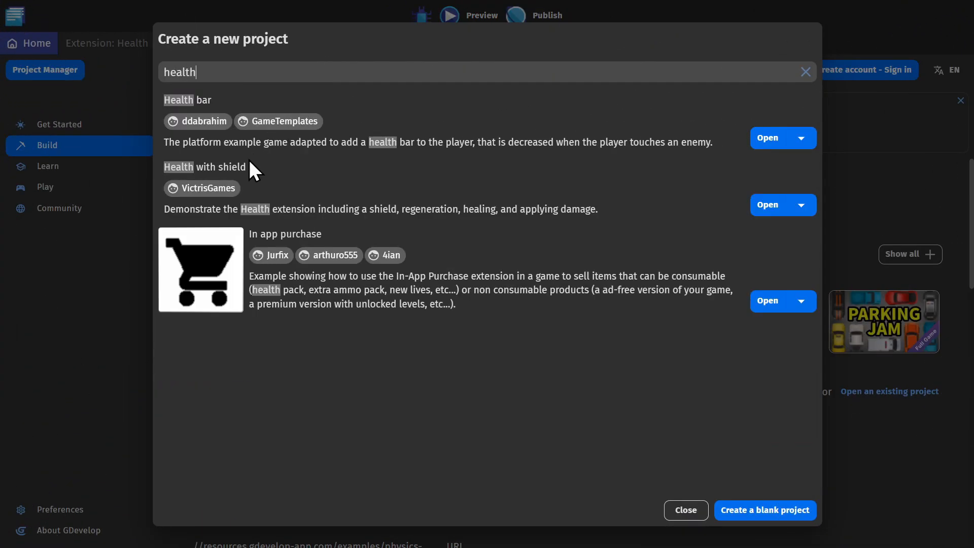